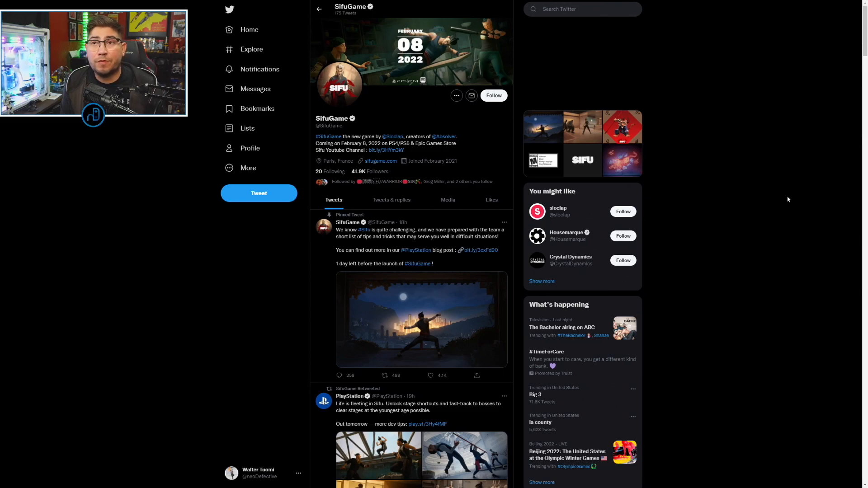
mouse_move(785, 108)
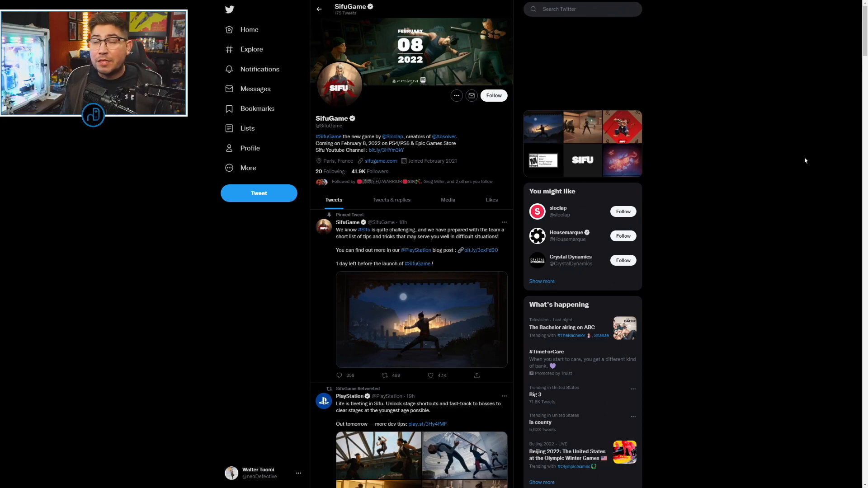
mouse_move(688, 217)
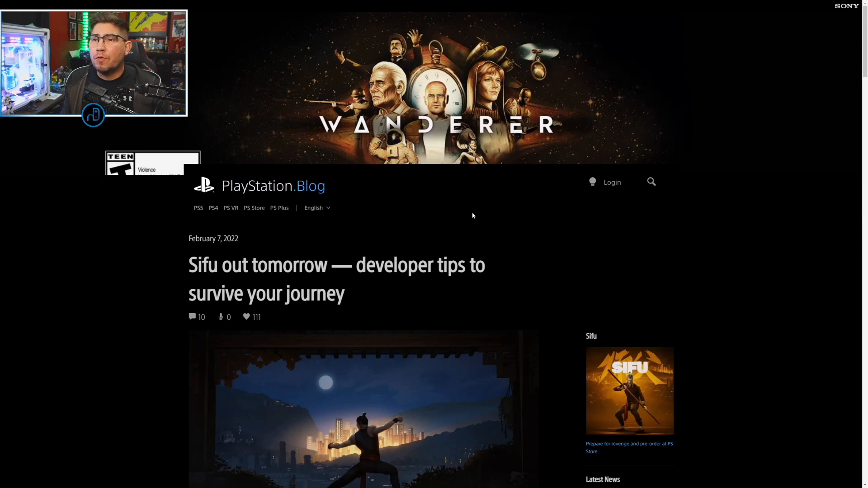
scroll(down, 3)
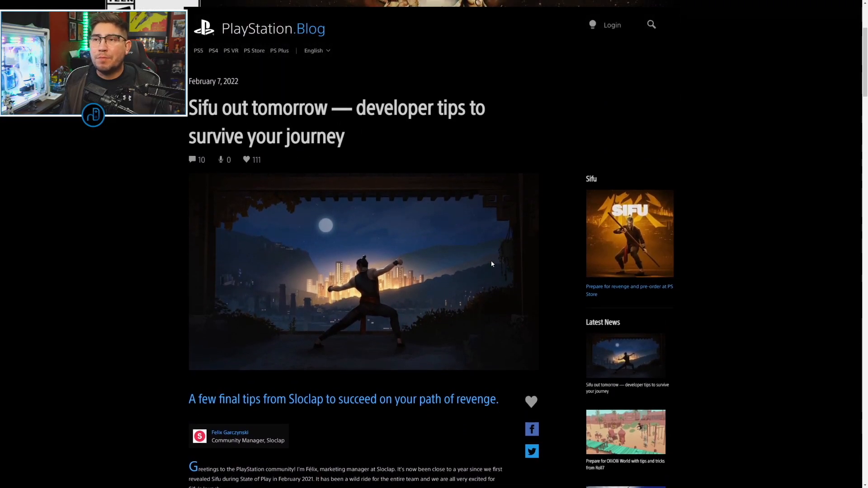
scroll(down, 3)
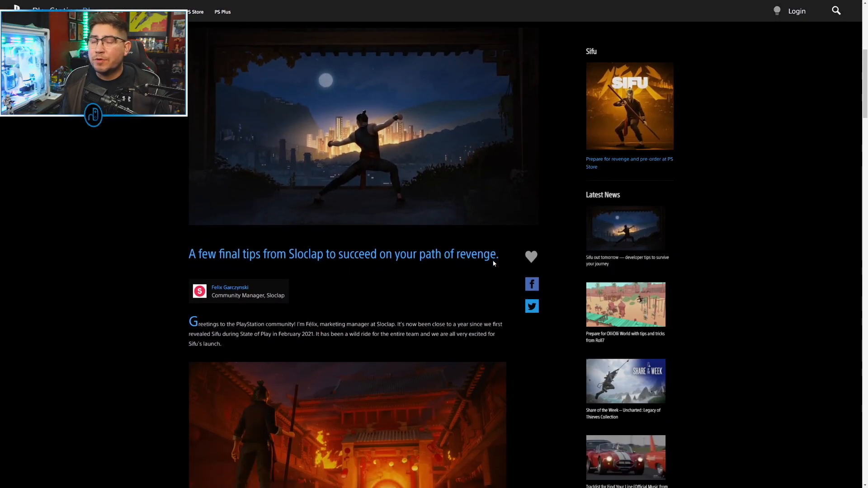
scroll(down, 3)
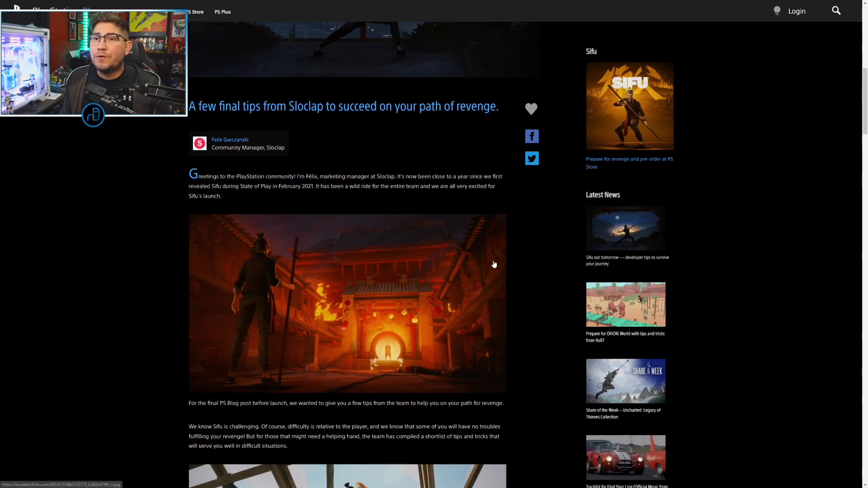
scroll(down, 3)
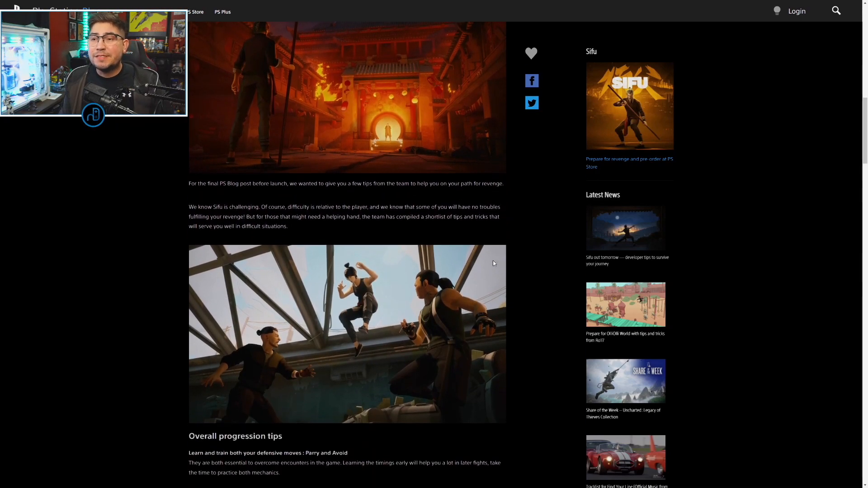
scroll(down, 3)
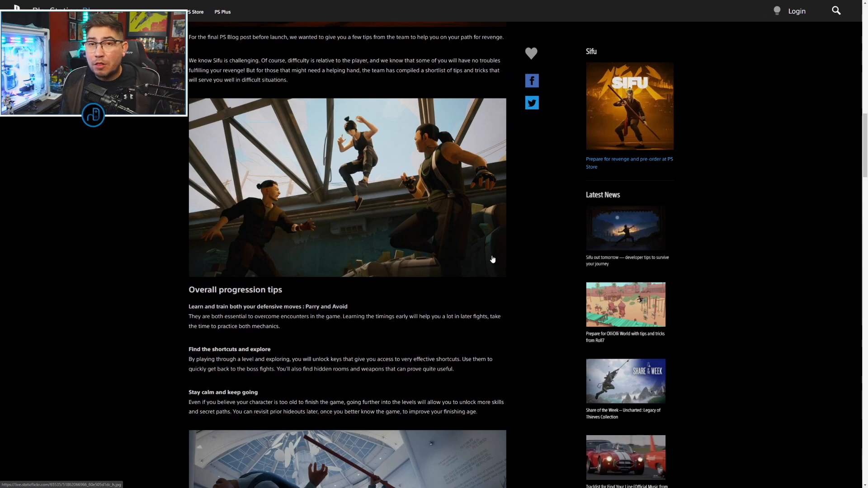
mouse_move(522, 247)
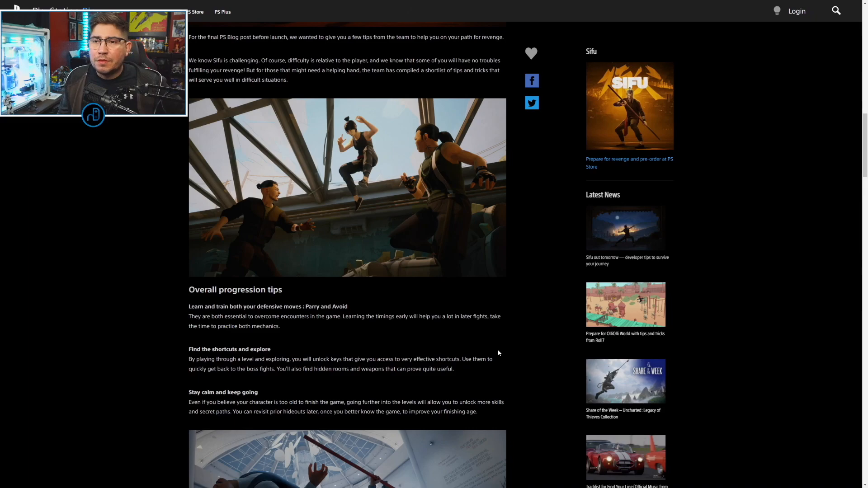
scroll(down, 3)
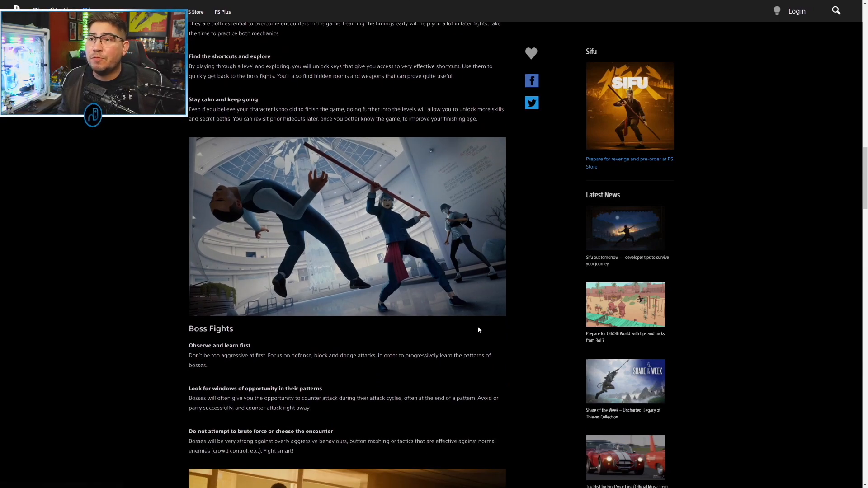
scroll(down, 3)
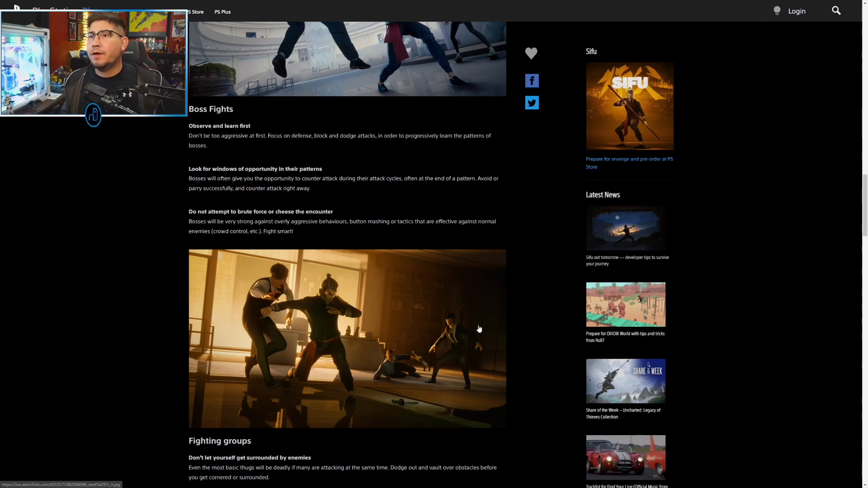
mouse_move(433, 317)
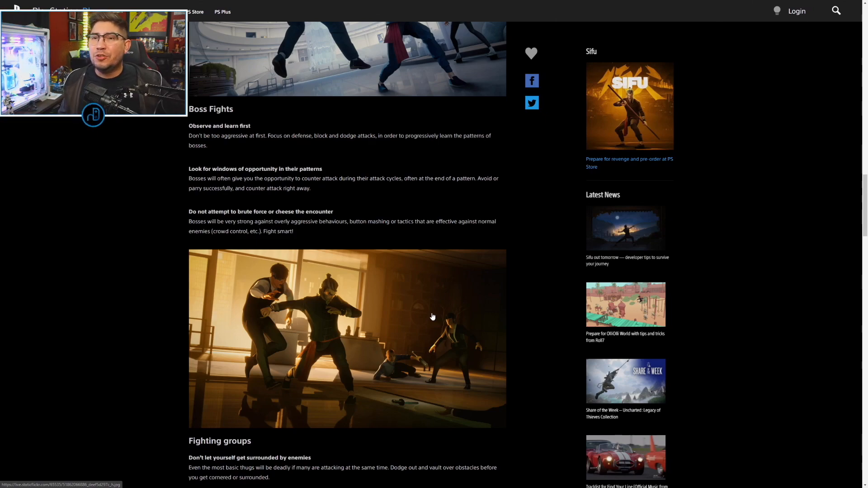
mouse_move(437, 333)
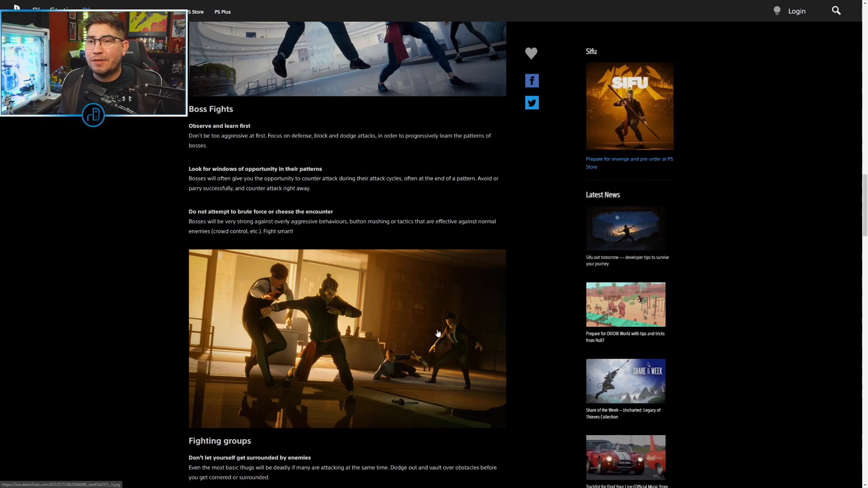
scroll(down, 3)
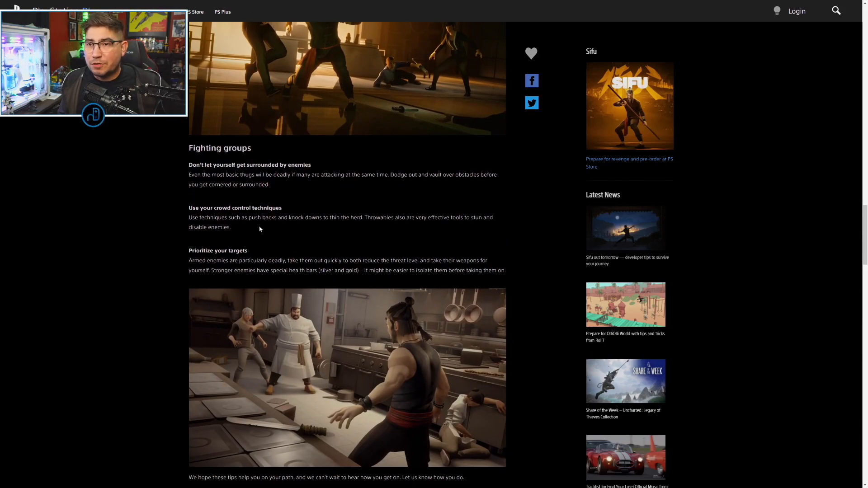
scroll(down, 3)
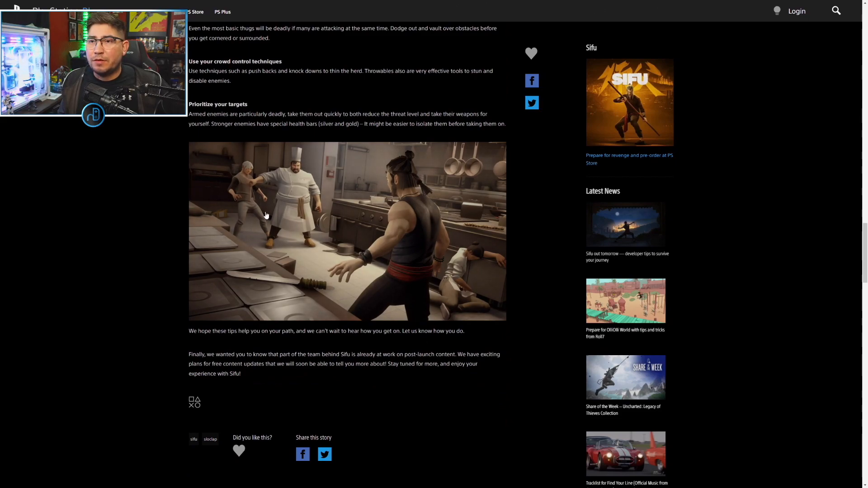
scroll(down, 3)
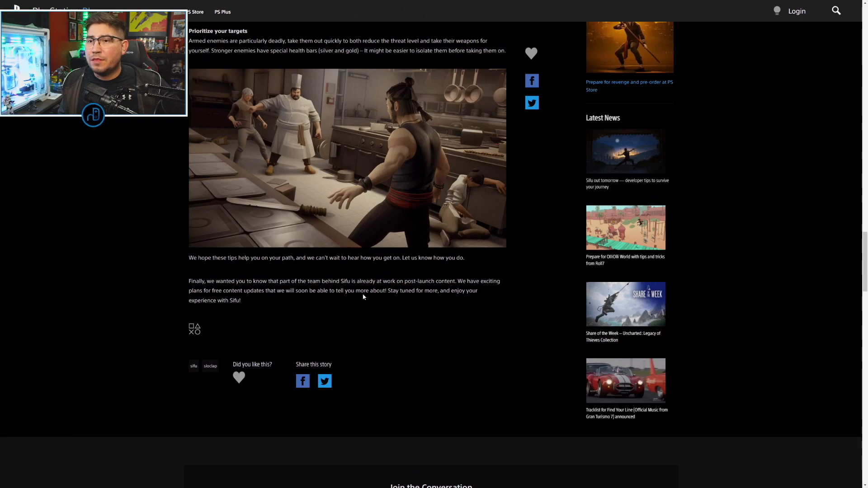
mouse_move(365, 297)
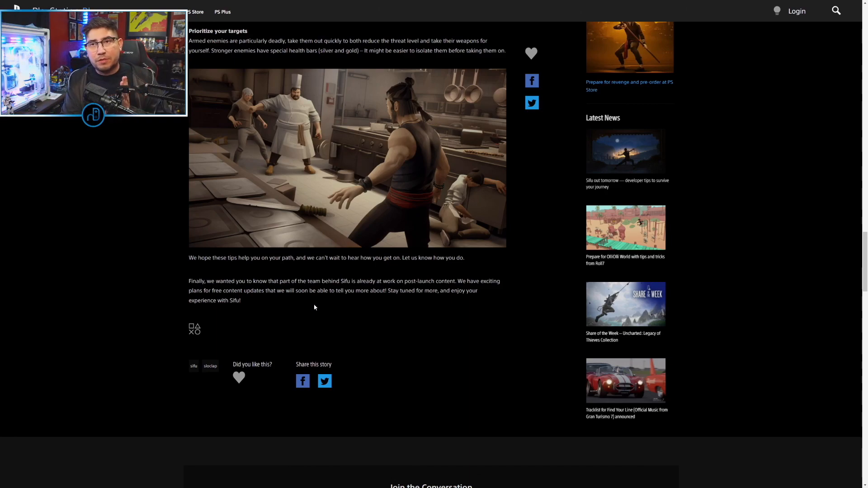
mouse_move(323, 303)
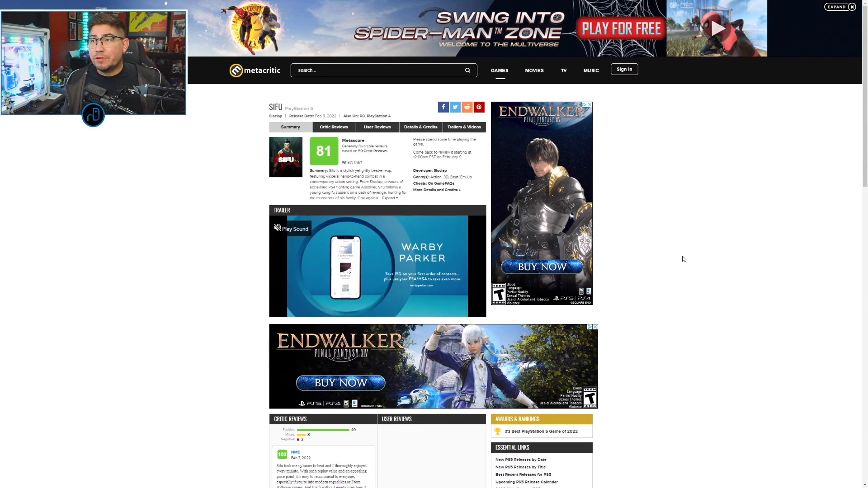
scroll(down, 3)
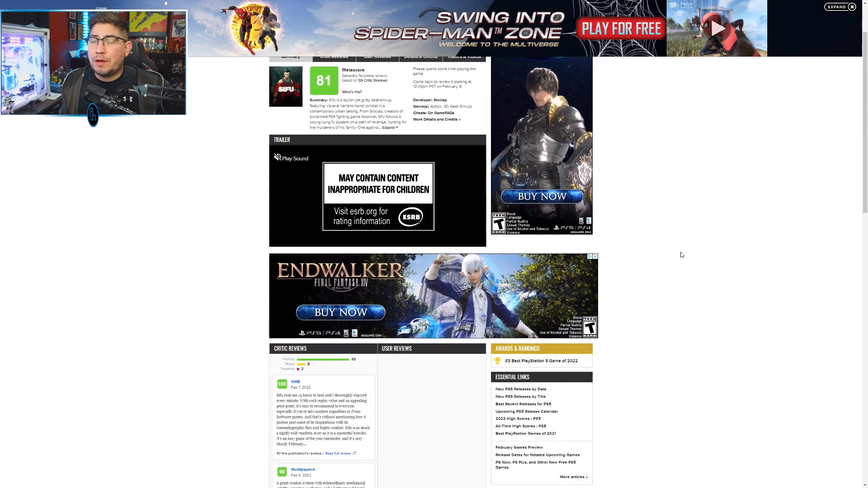
scroll(down, 3)
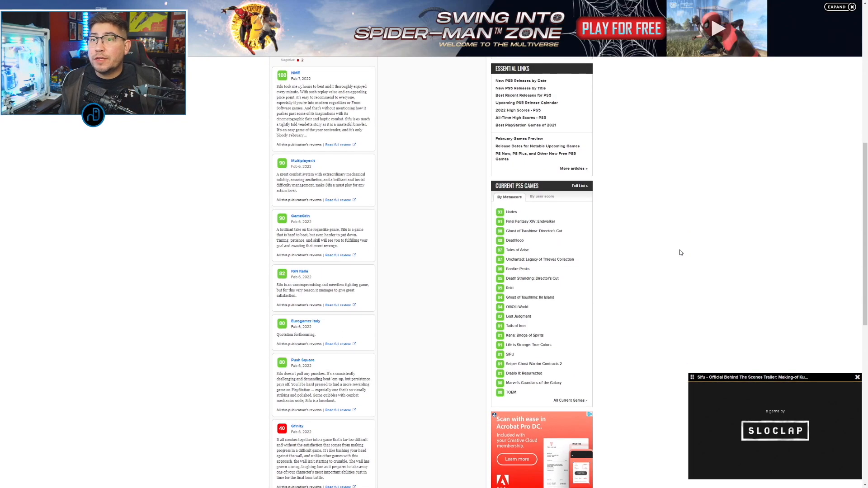
scroll(down, 3)
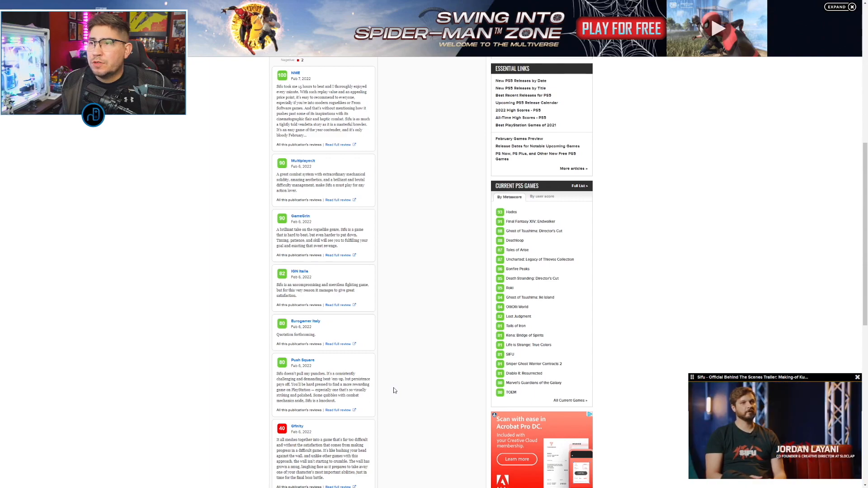
scroll(up, 3)
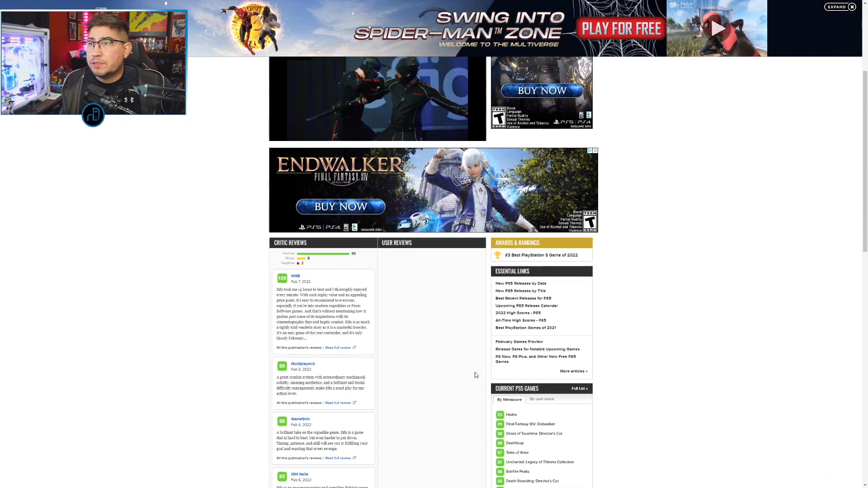
scroll(up, 3)
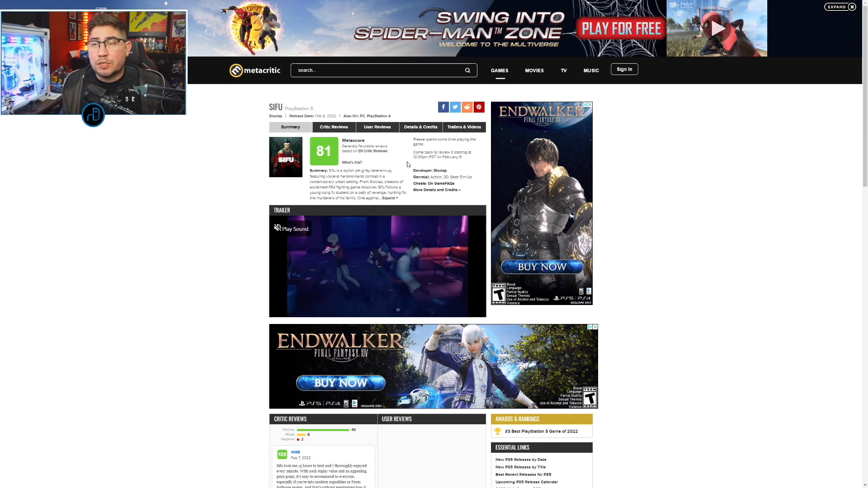
scroll(down, 3)
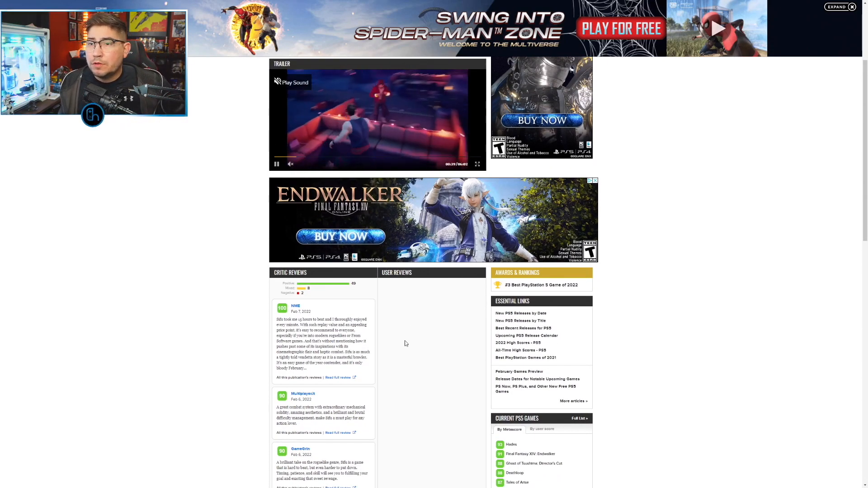
scroll(down, 3)
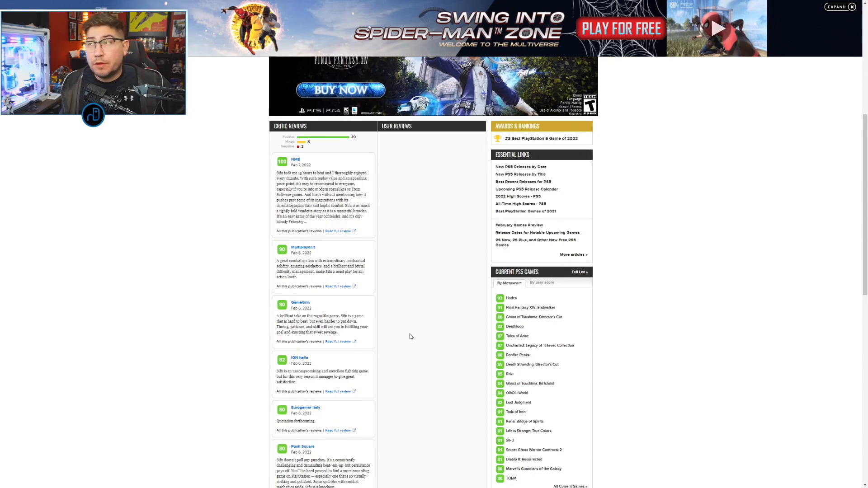